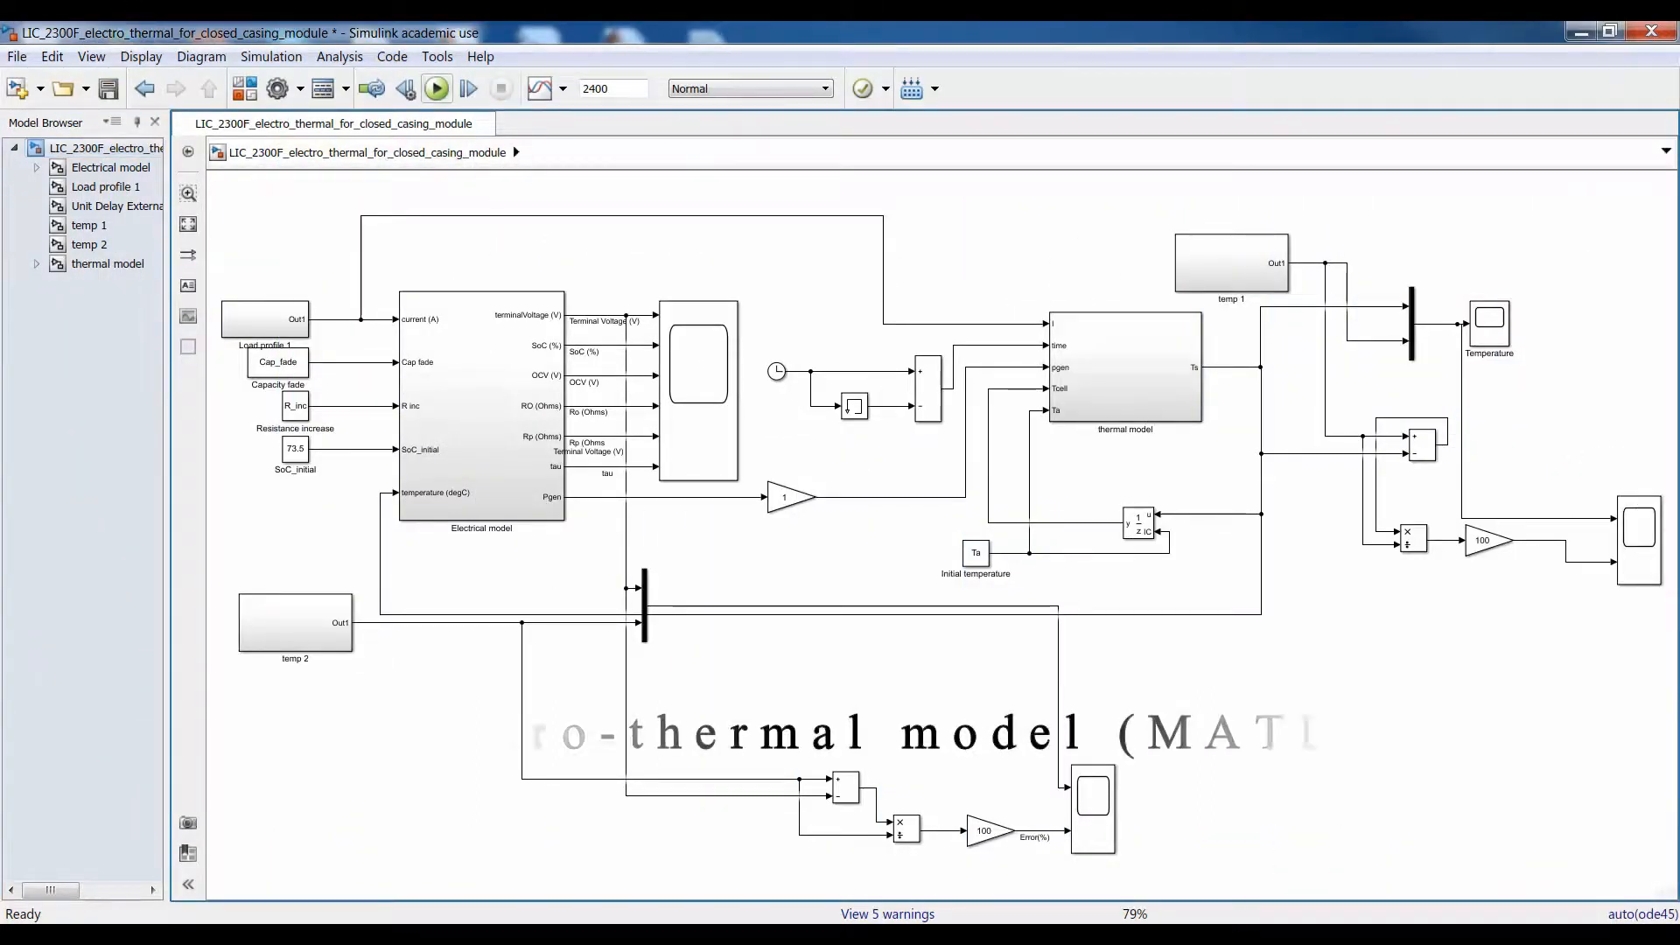
# - Switch through the open assembly documents to show Assembly full.iam with the closed casing
pyautogui.click(436, 87)
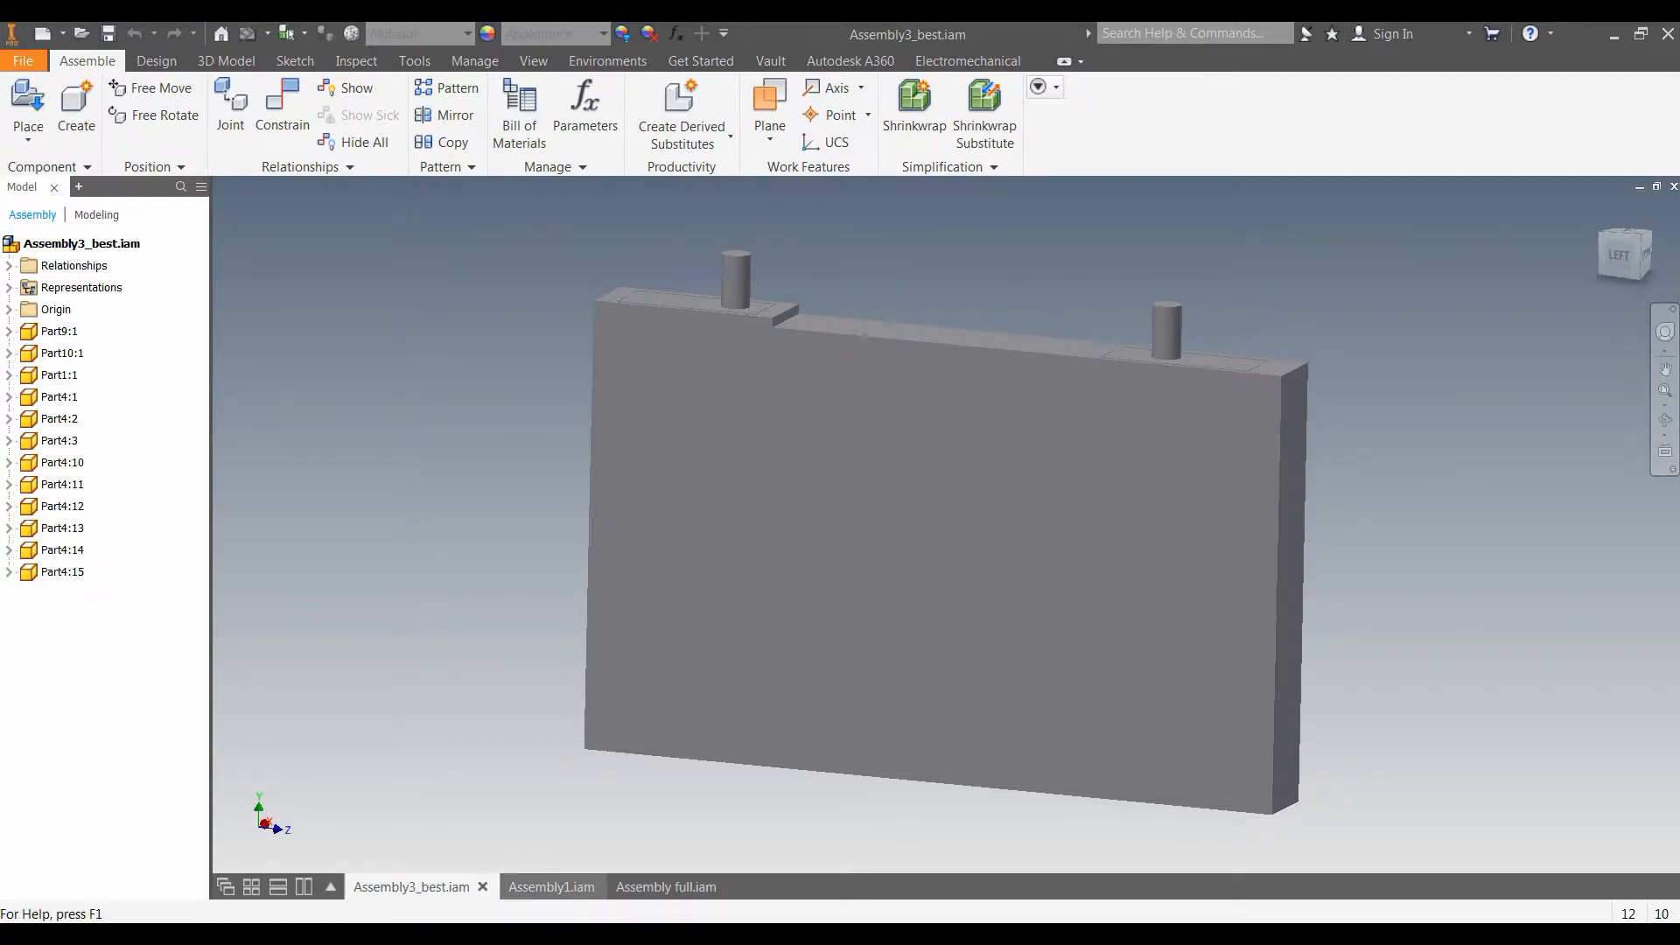
pyautogui.click(551, 886)
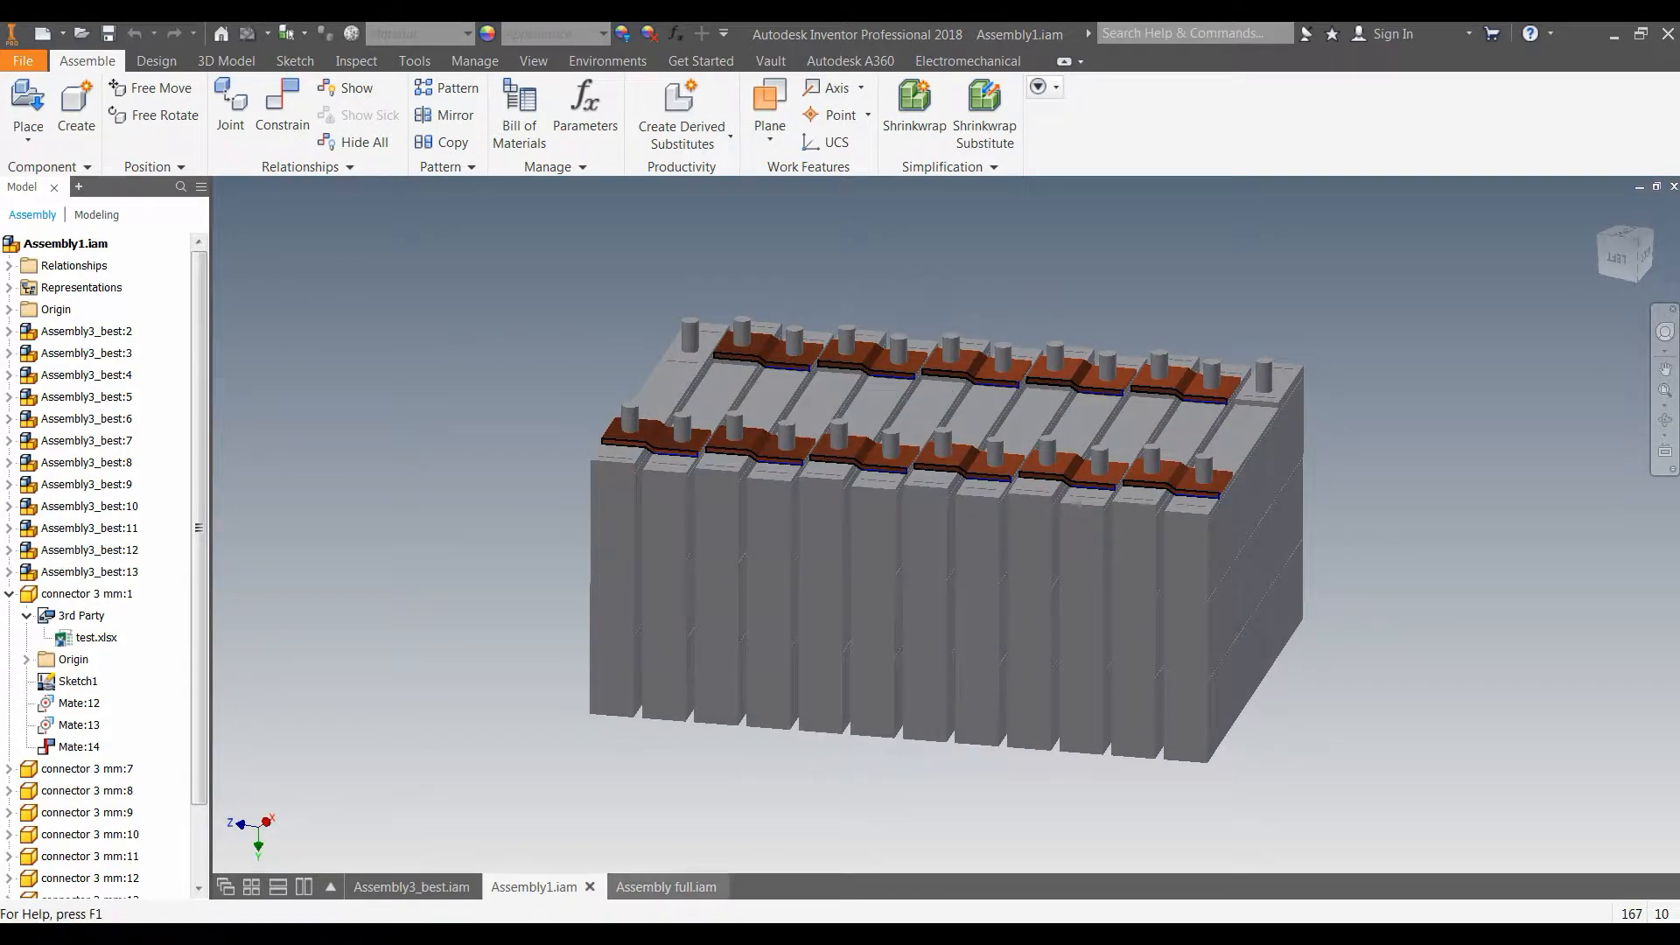
pyautogui.click(665, 885)
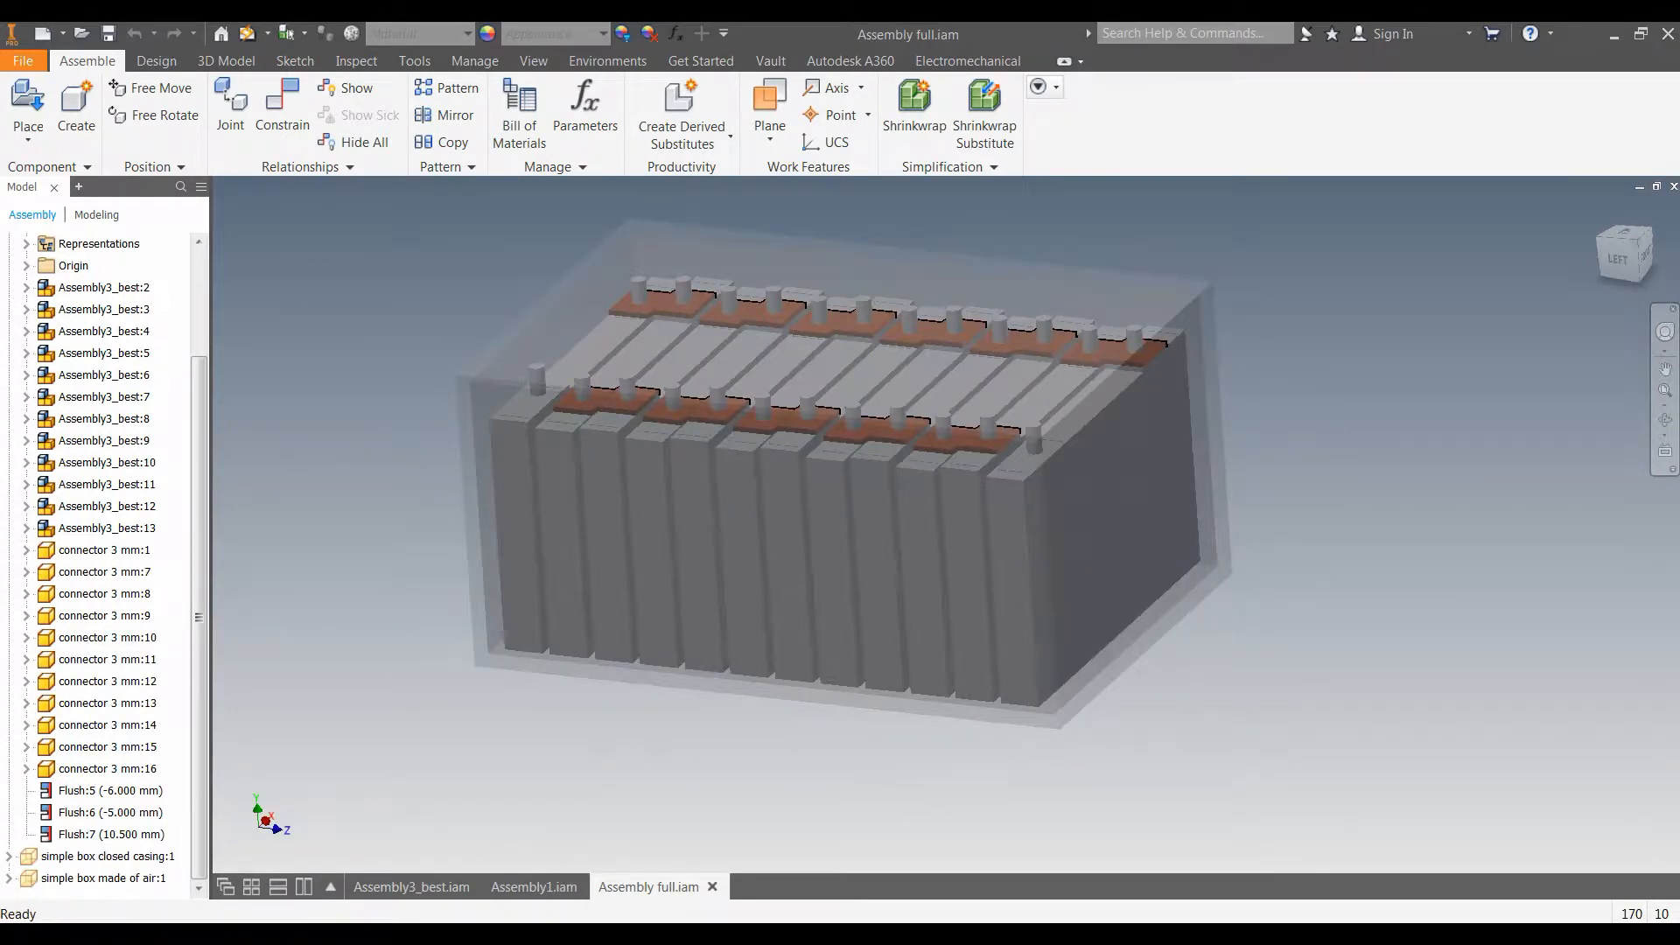